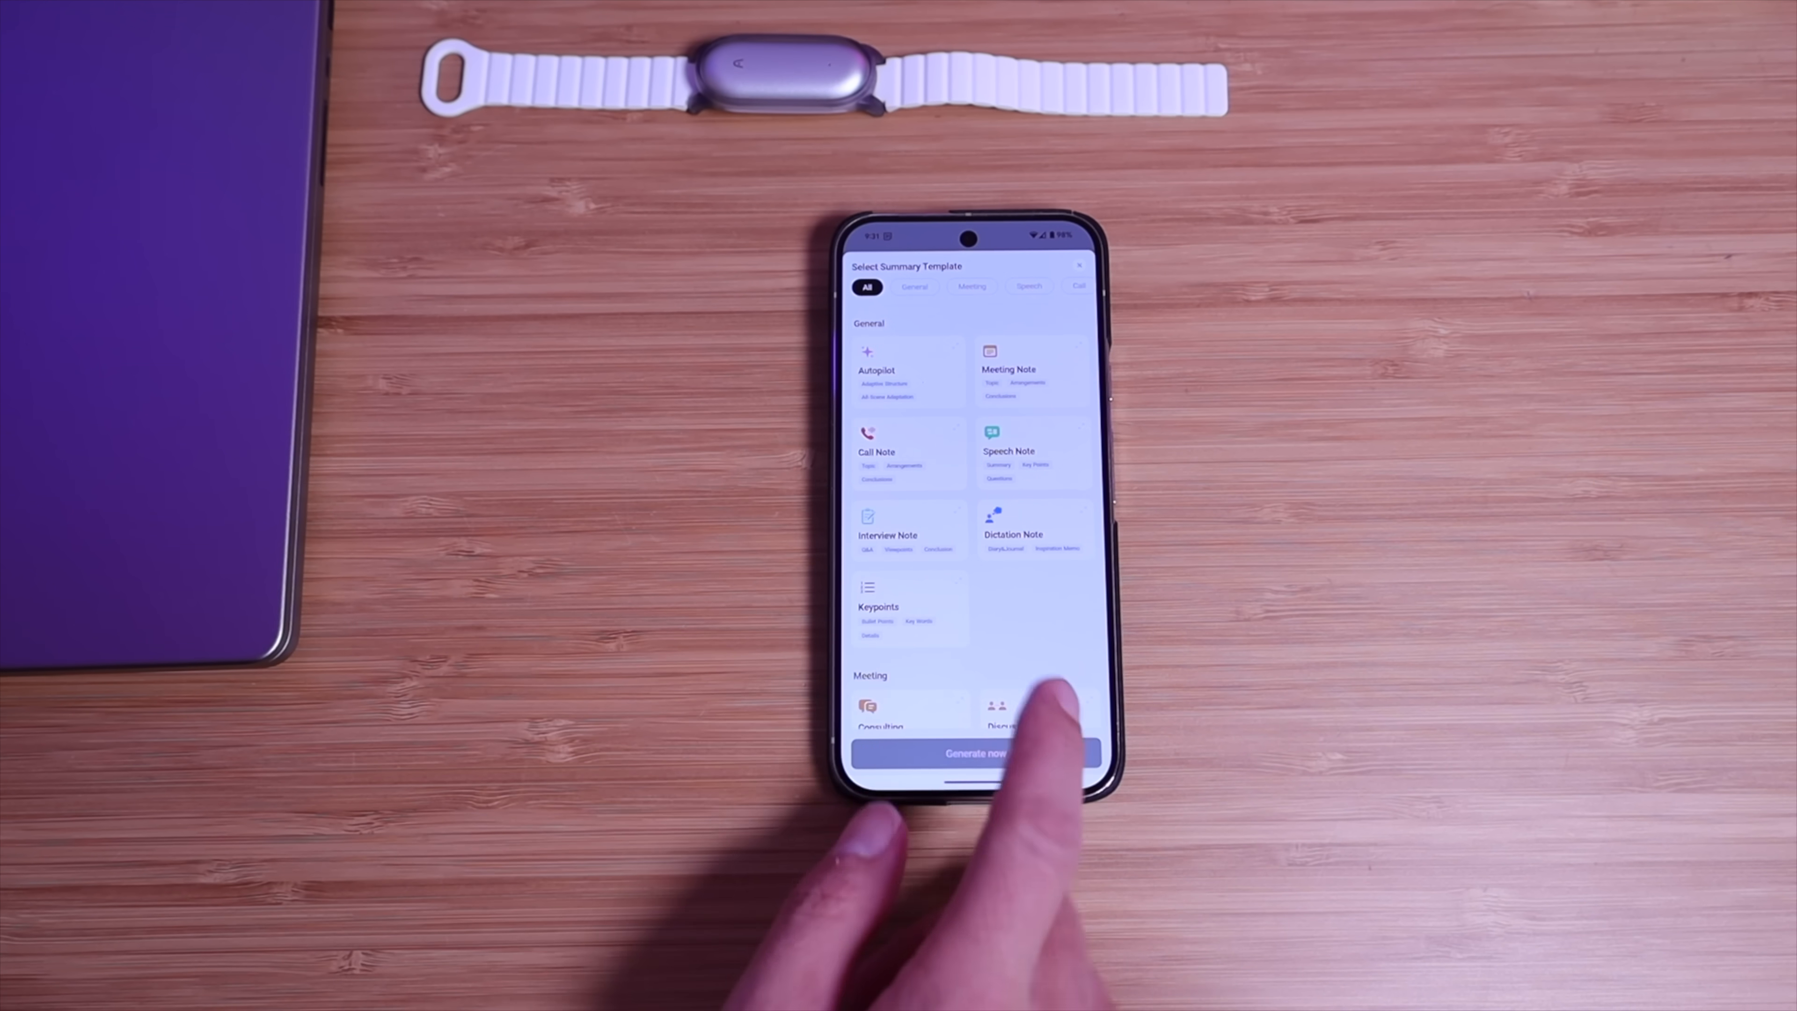
scroll("up", 3)
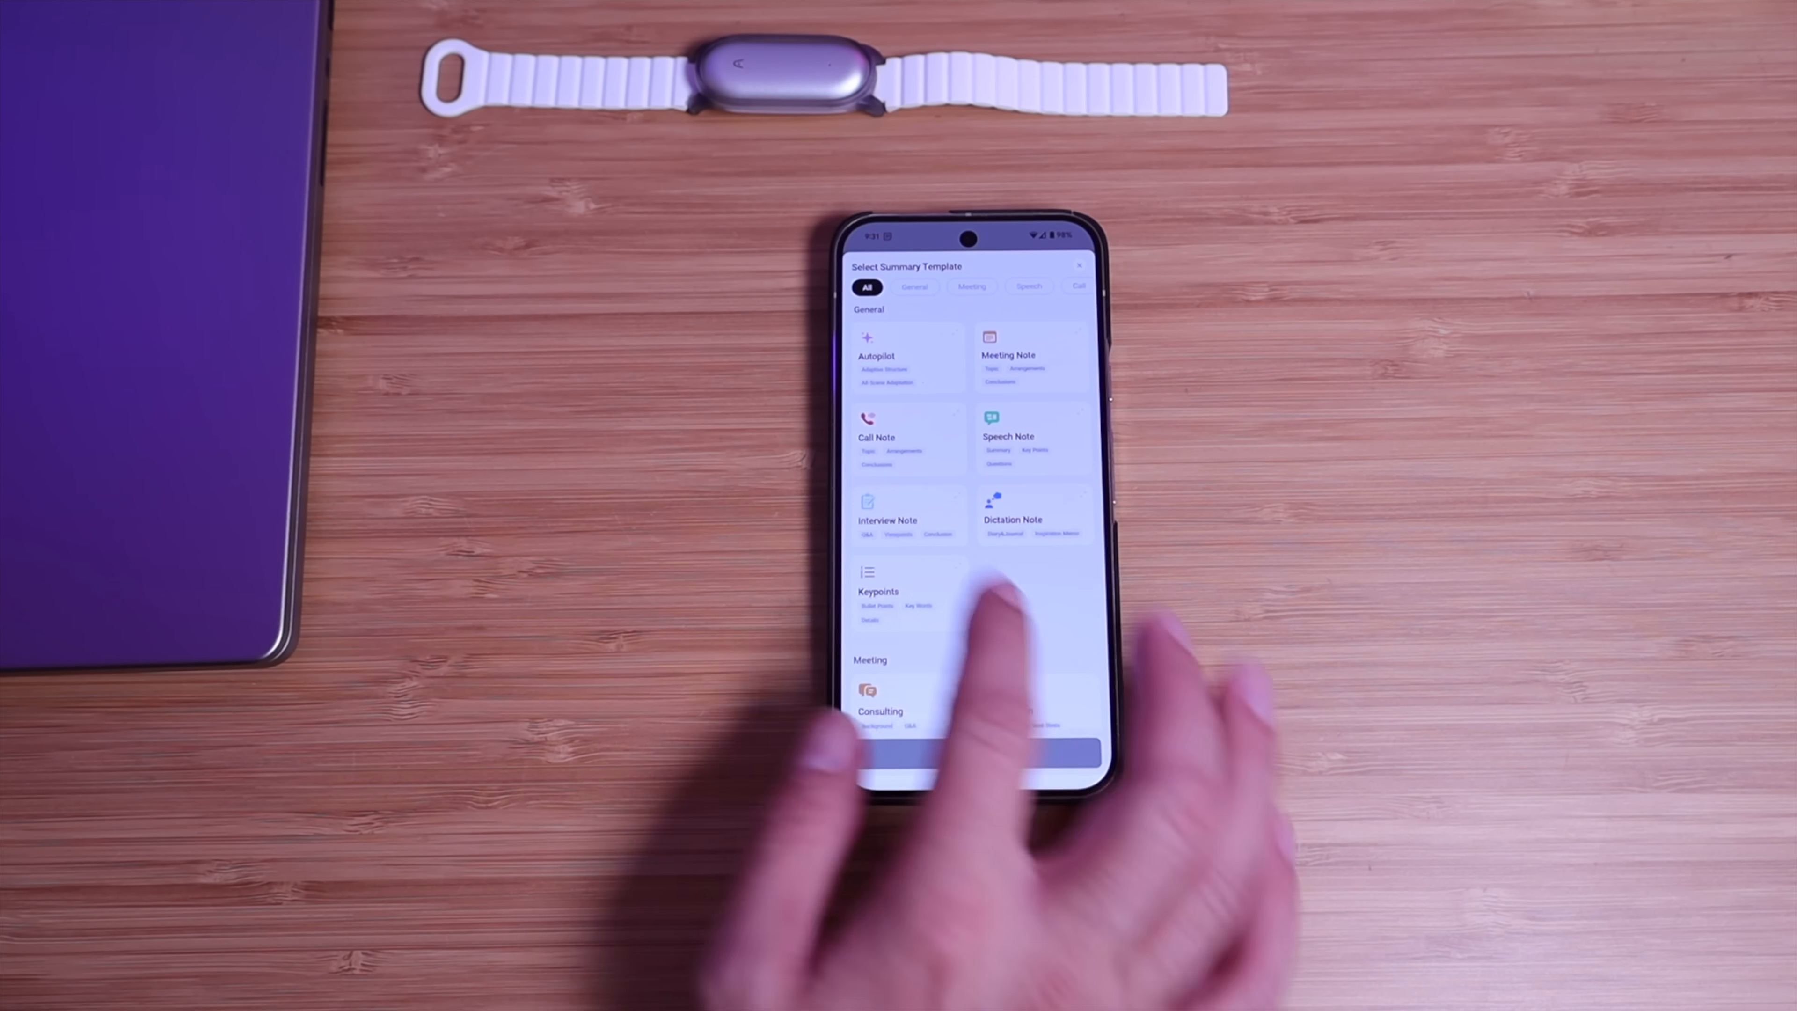
scroll("up", 3)
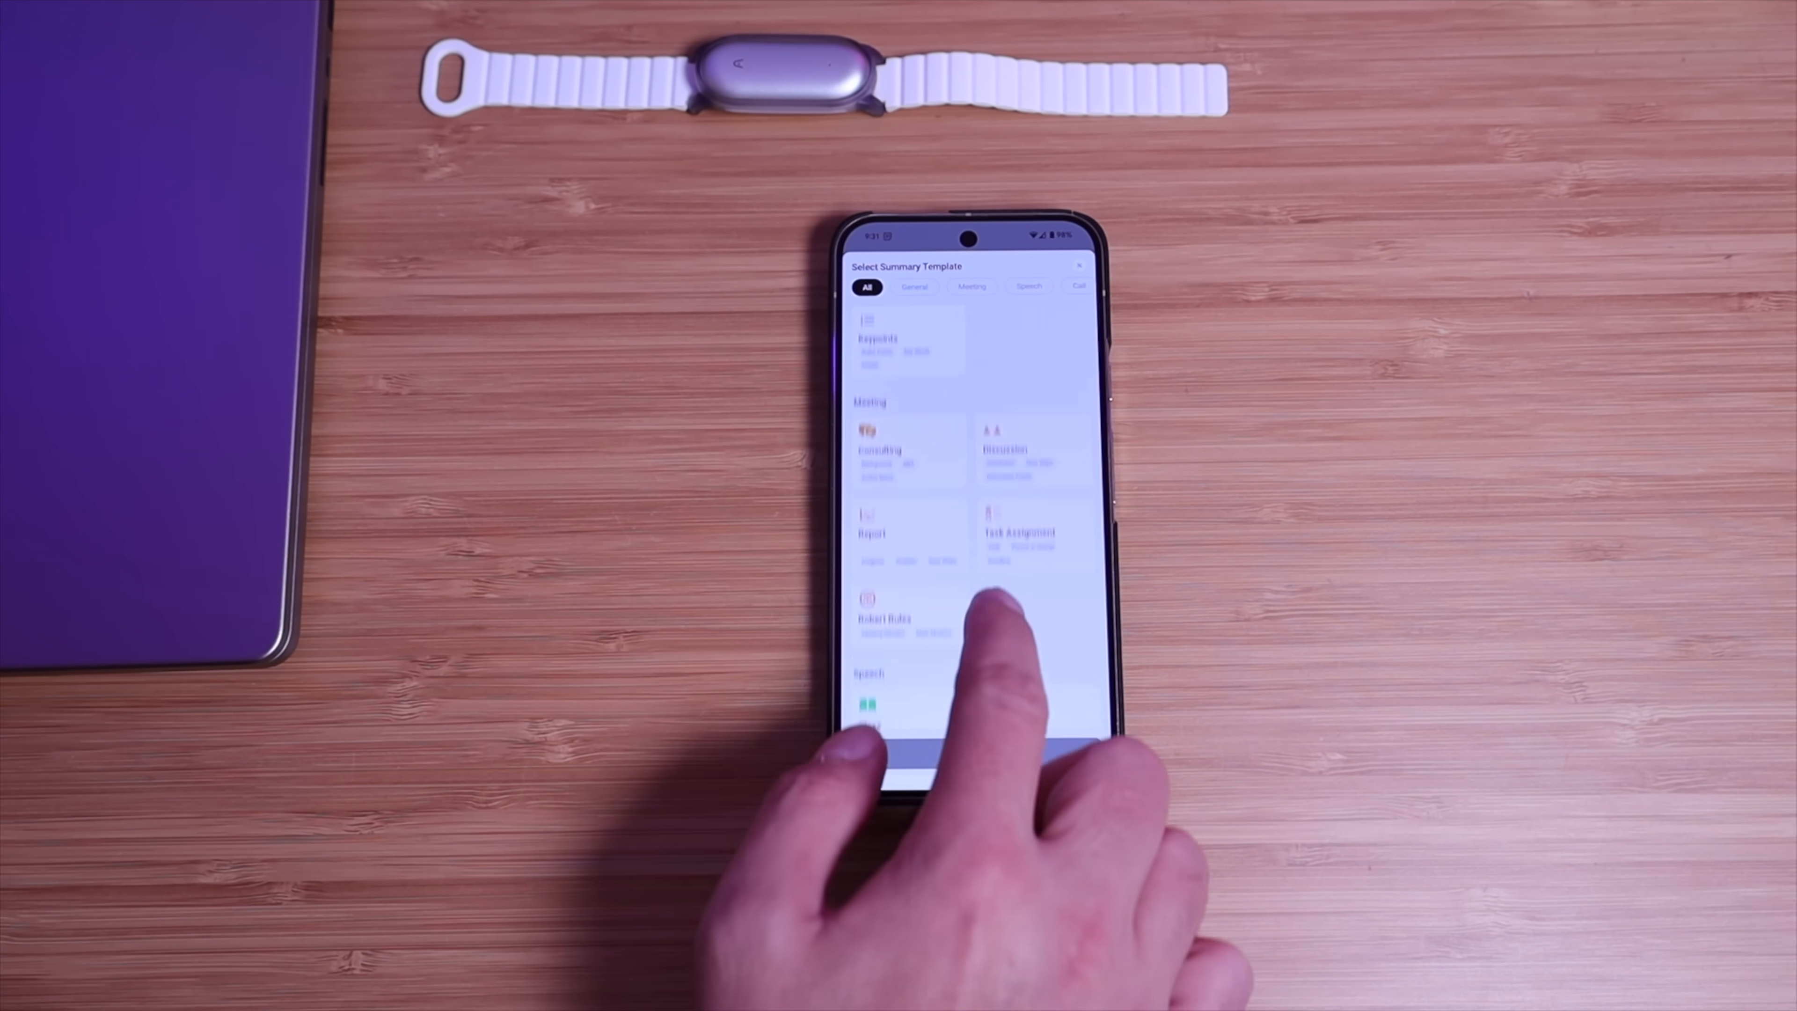
scroll("up", 3)
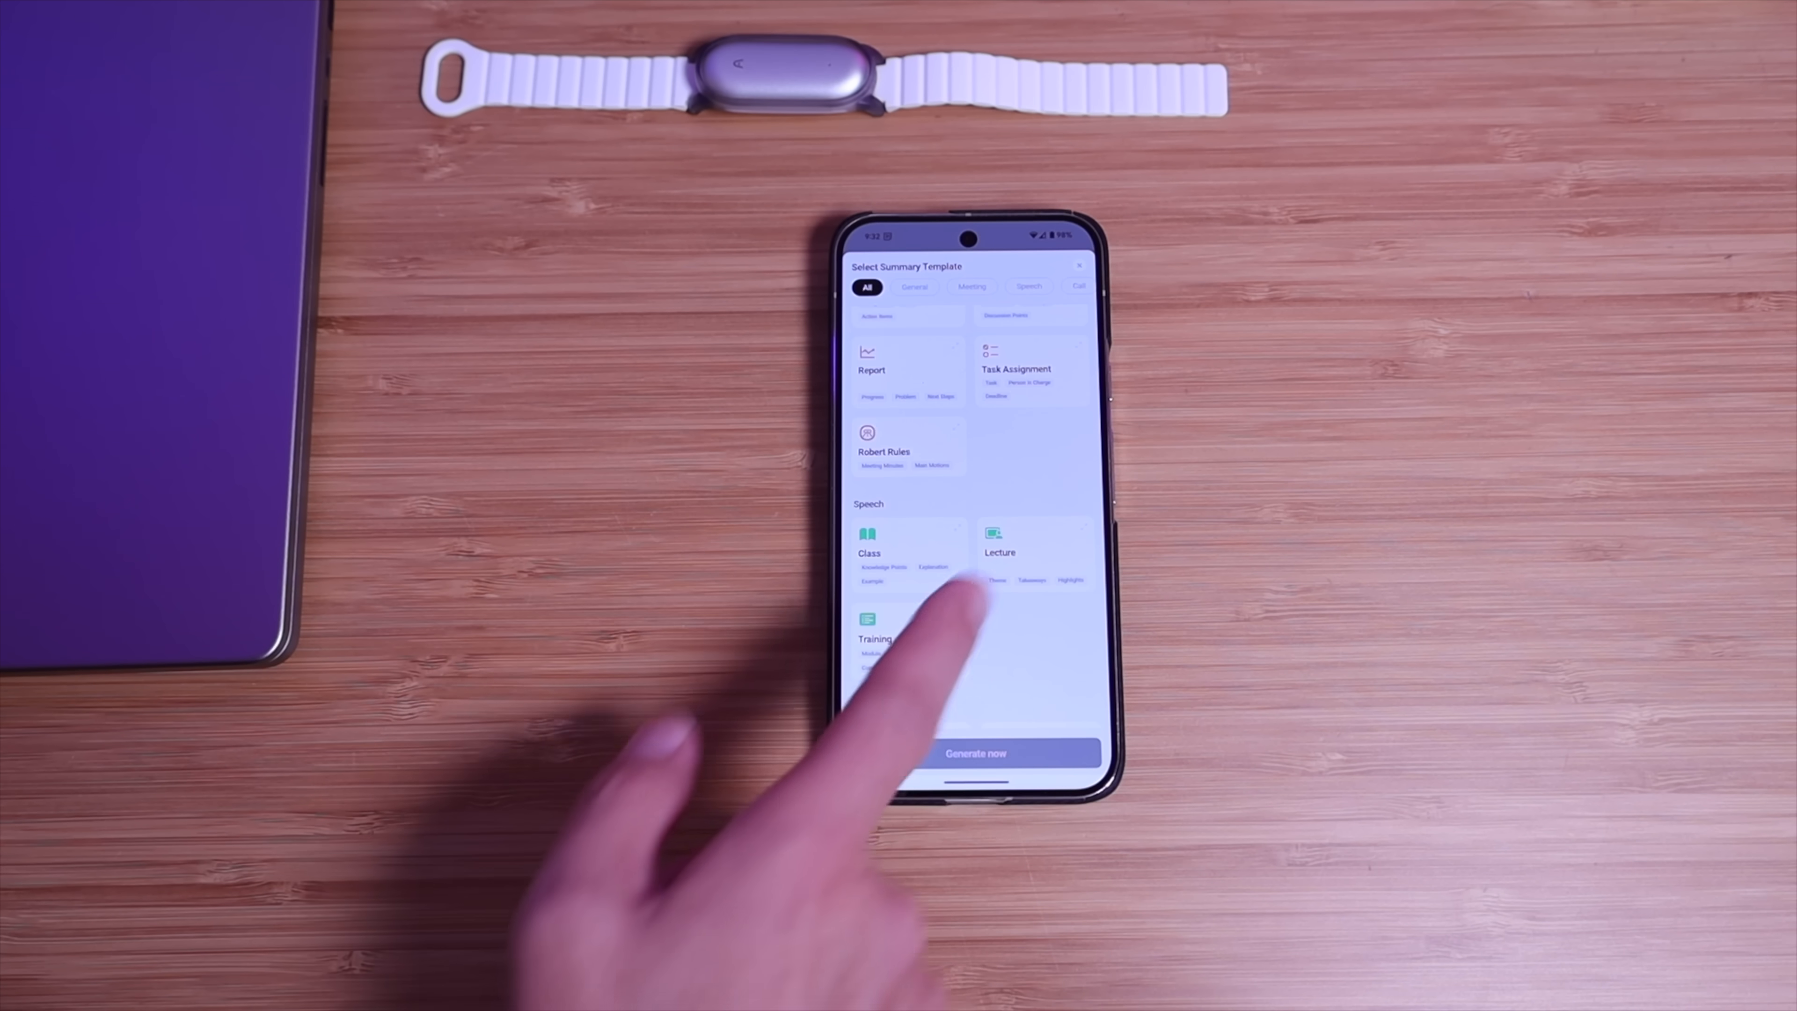
scroll("up", 3)
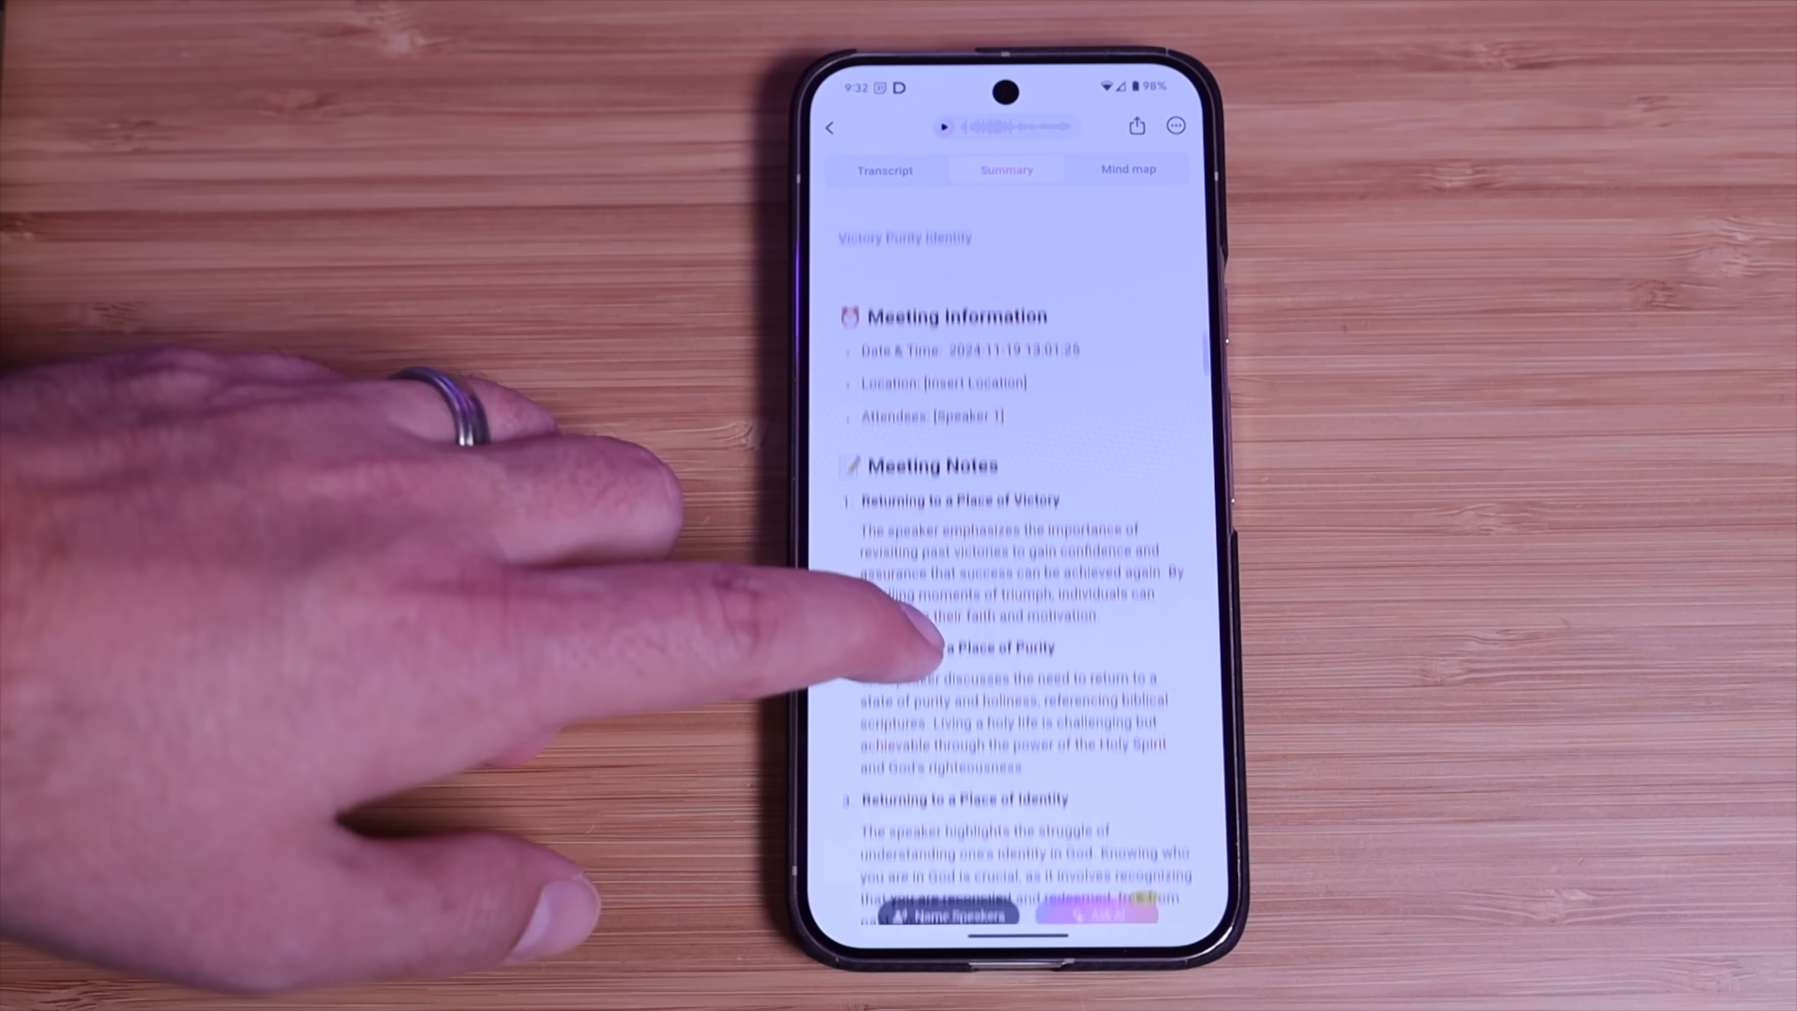
scroll("up", 3)
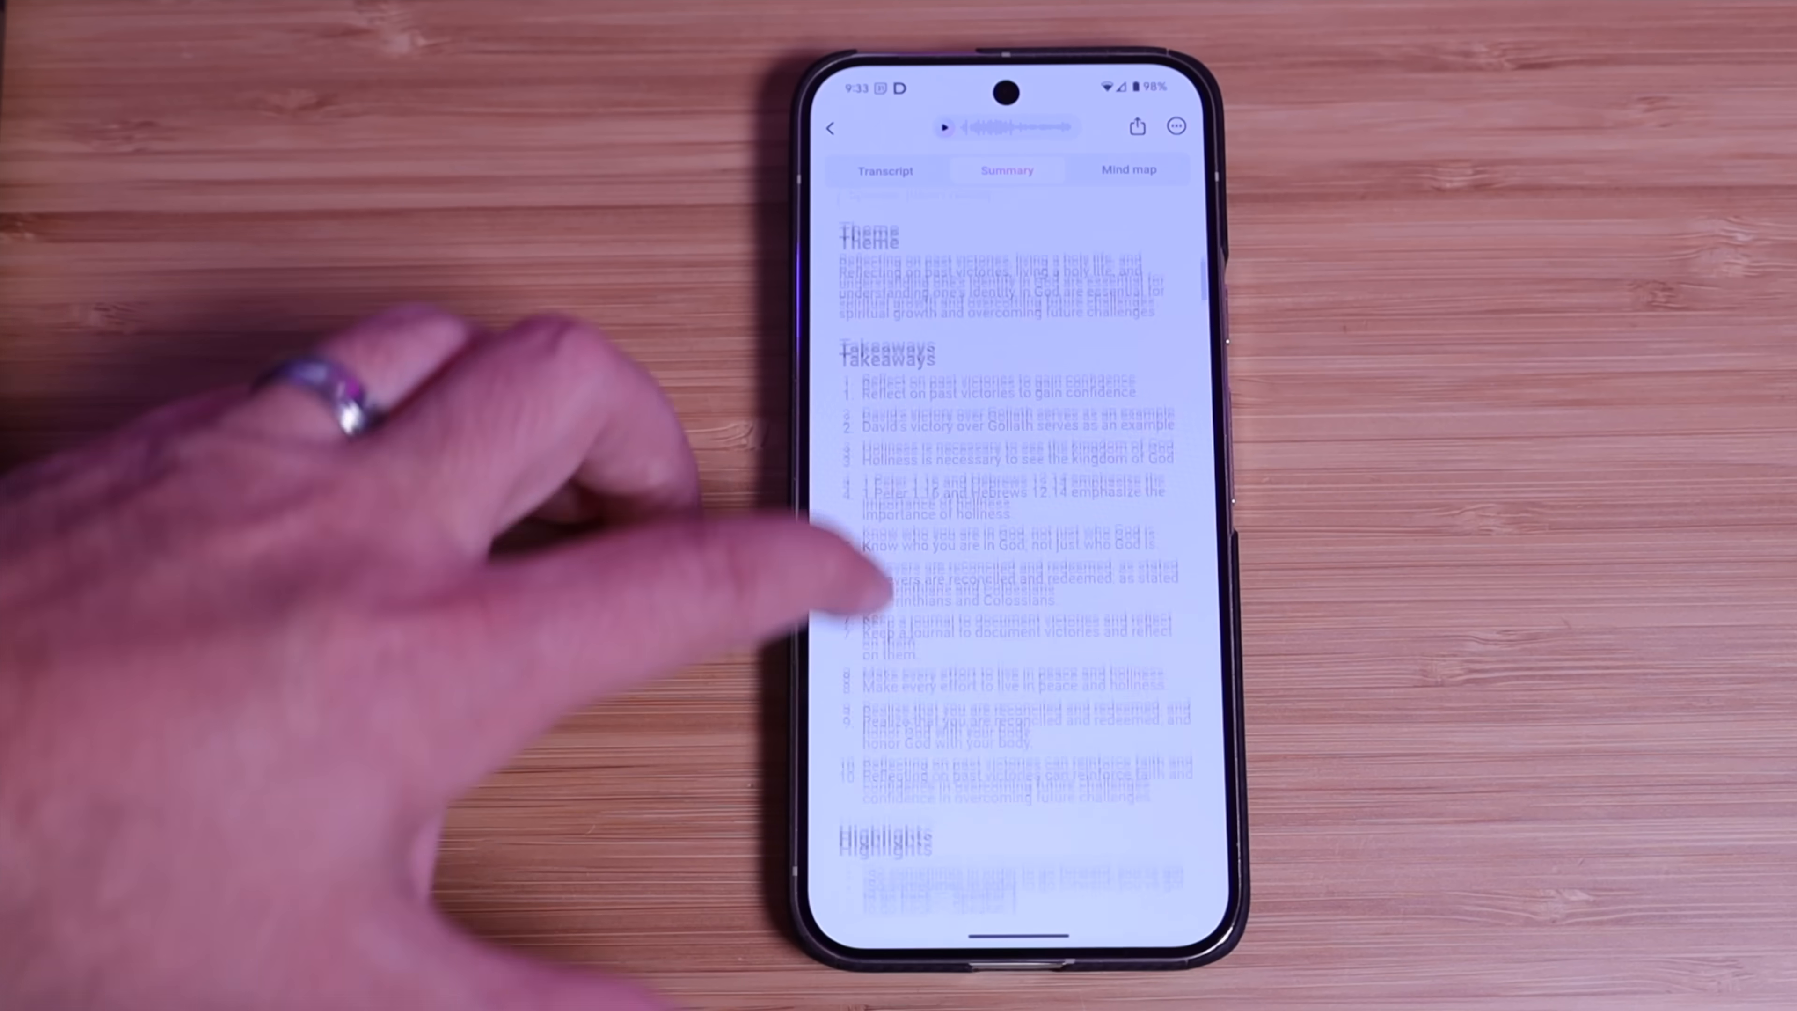
scroll("up", 3)
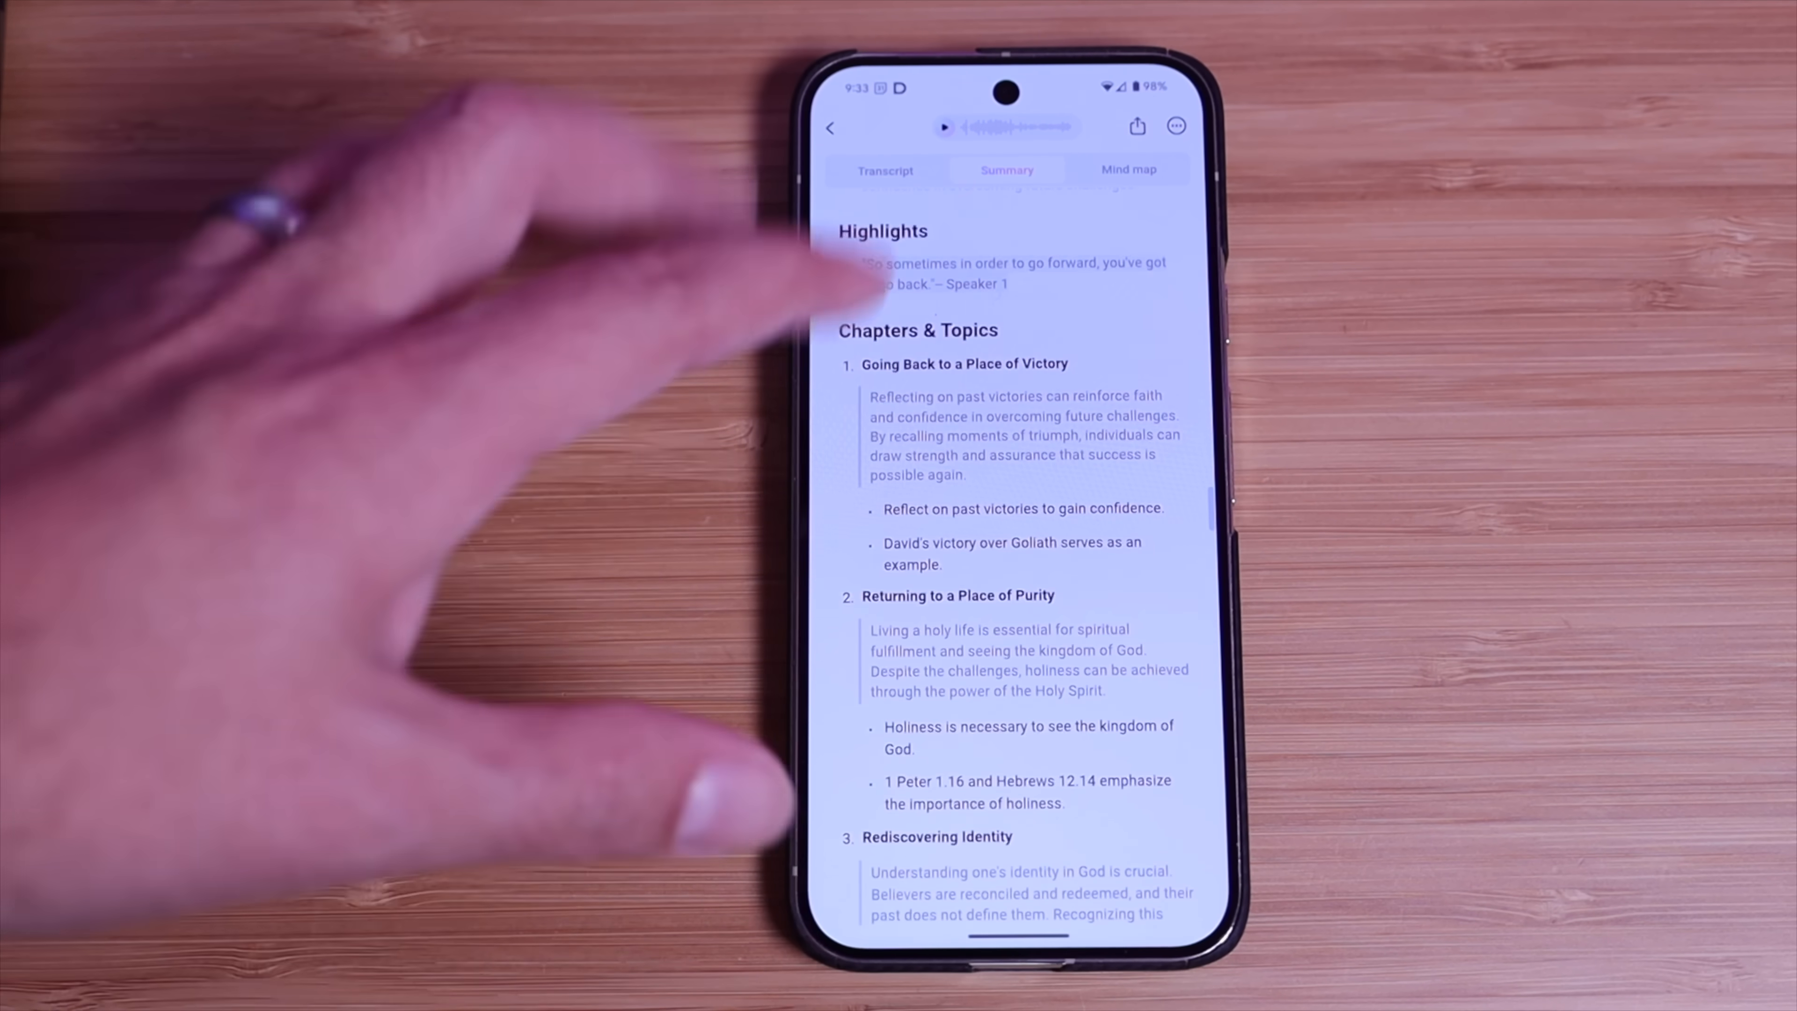